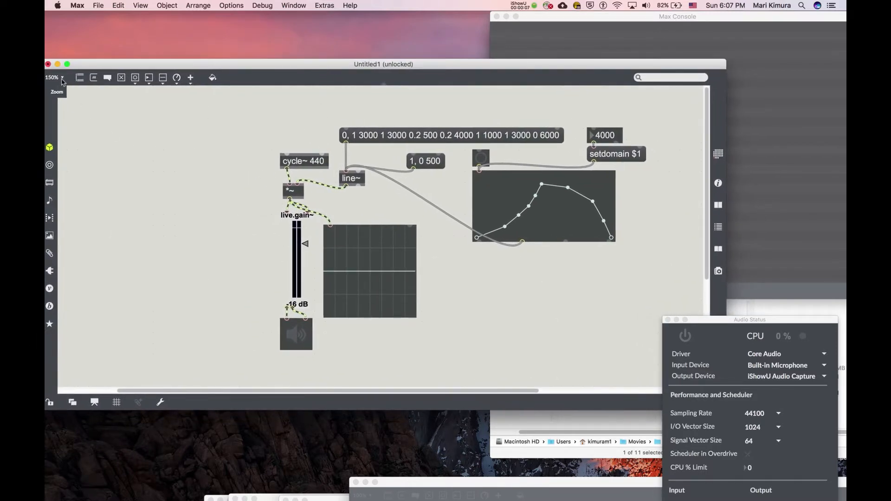
mouse_move(49, 89)
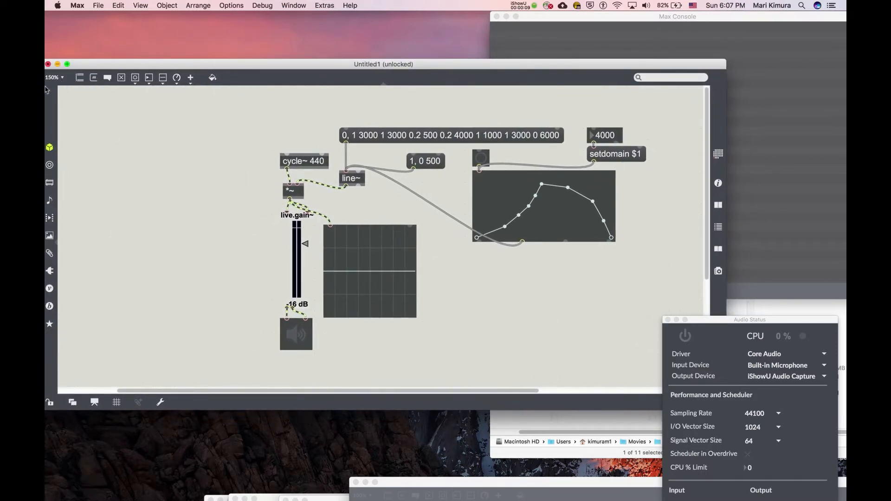
Step: Set the patcher zoom to 400% from the toolbar zoom menu
left_click(54, 78)
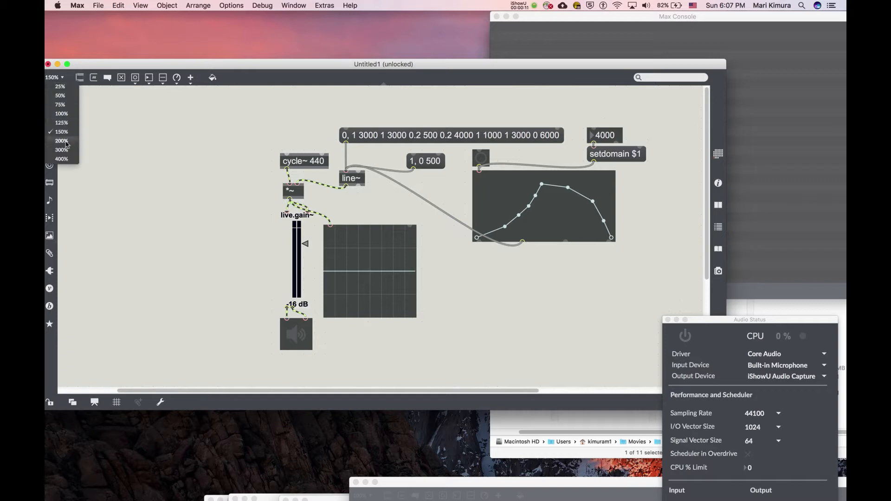
left_click(61, 140)
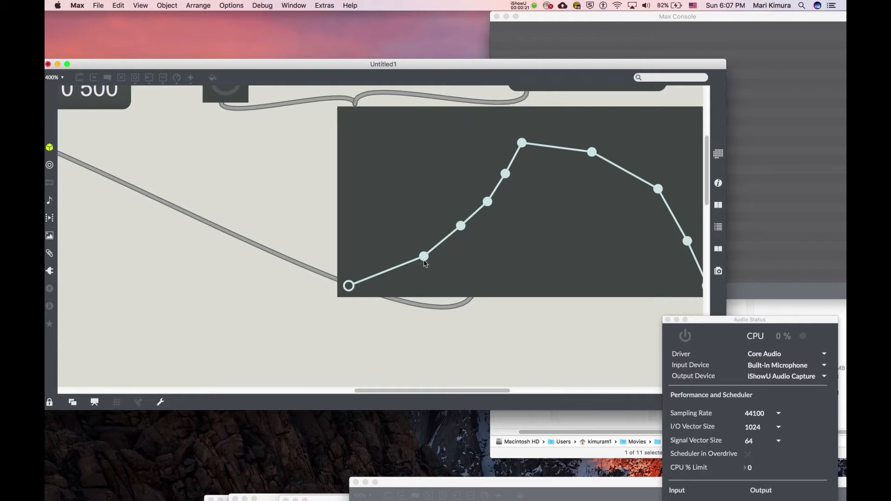
Step: Move the envelope's second breakpoint to level zero, then to level 0.252
left_click_drag(424, 256, 347, 287)
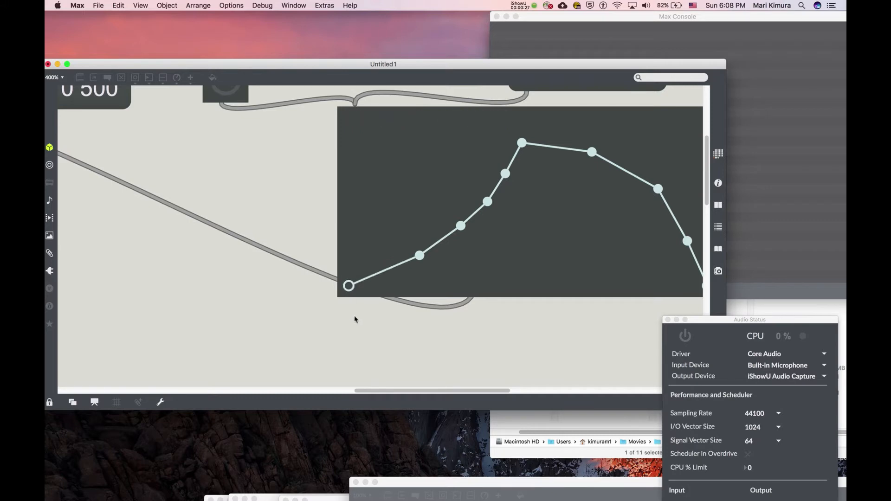
mouse_move(358, 322)
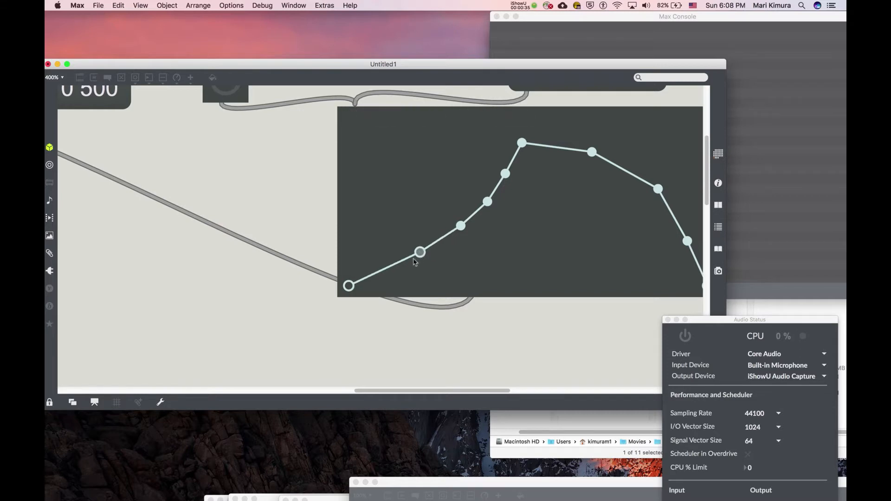
mouse_move(390, 269)
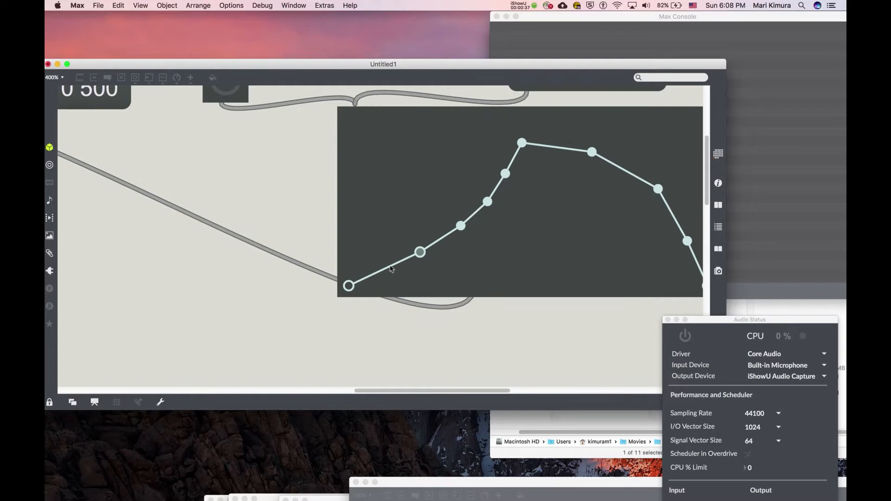
left_click_drag(419, 252, 363, 286)
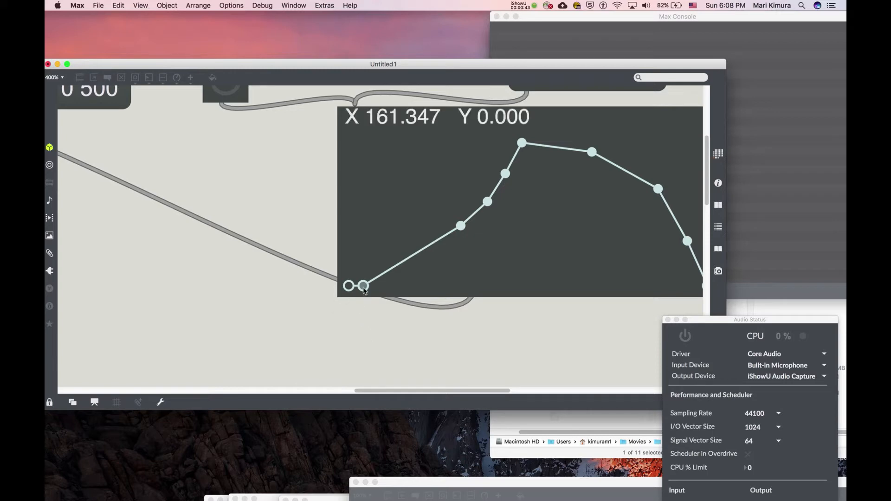
left_click_drag(364, 286, 420, 260)
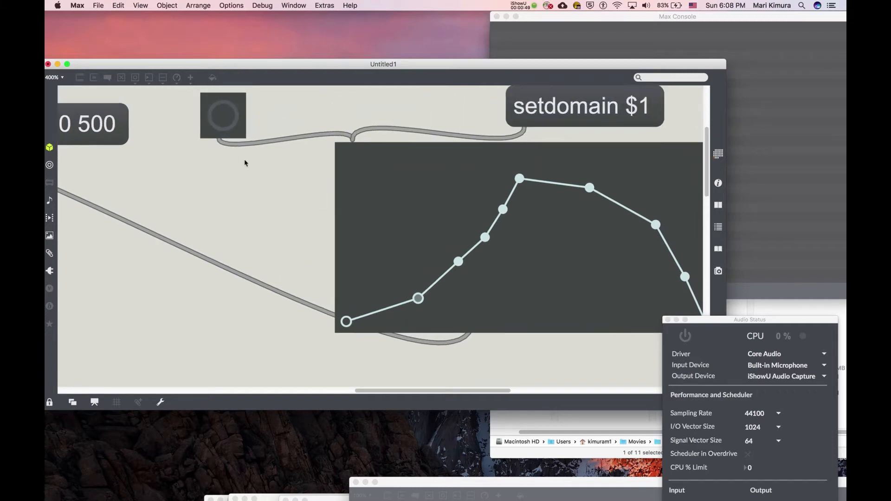
mouse_move(403, 307)
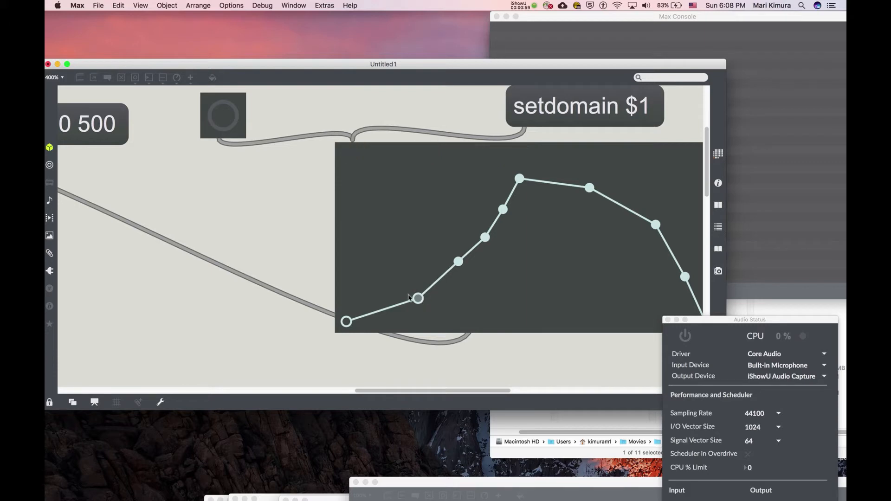
mouse_move(366, 332)
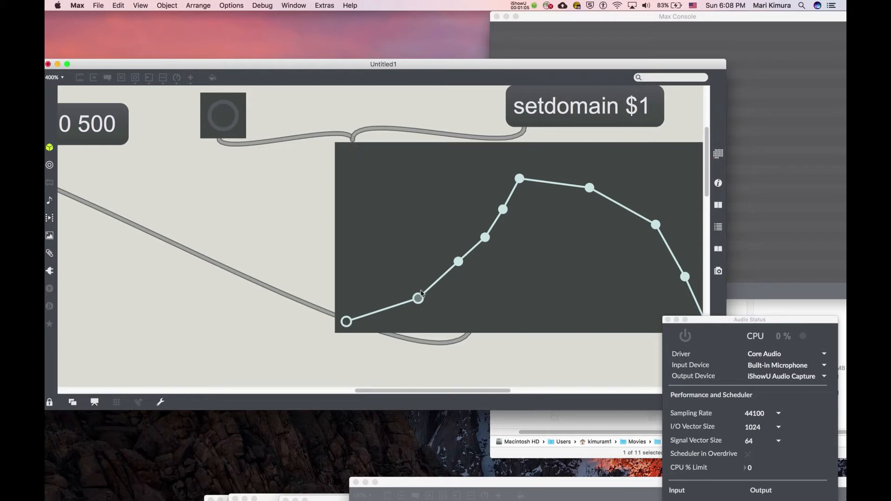
mouse_move(636, 189)
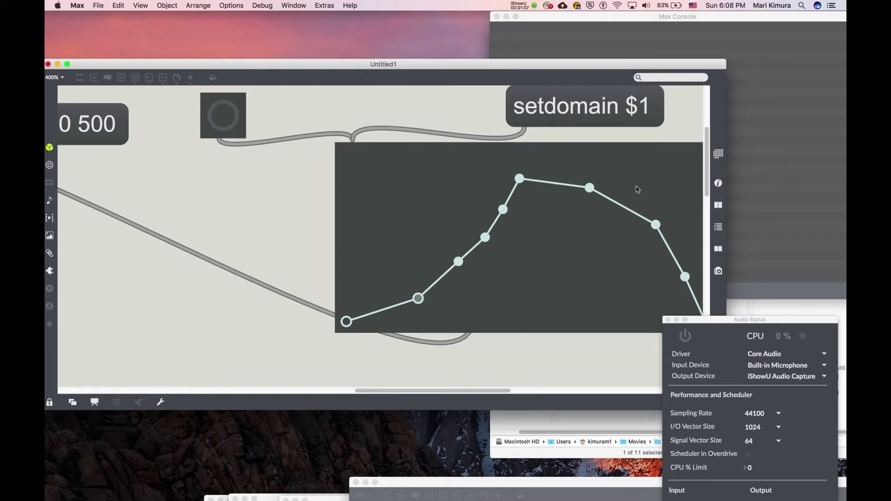
mouse_move(426, 286)
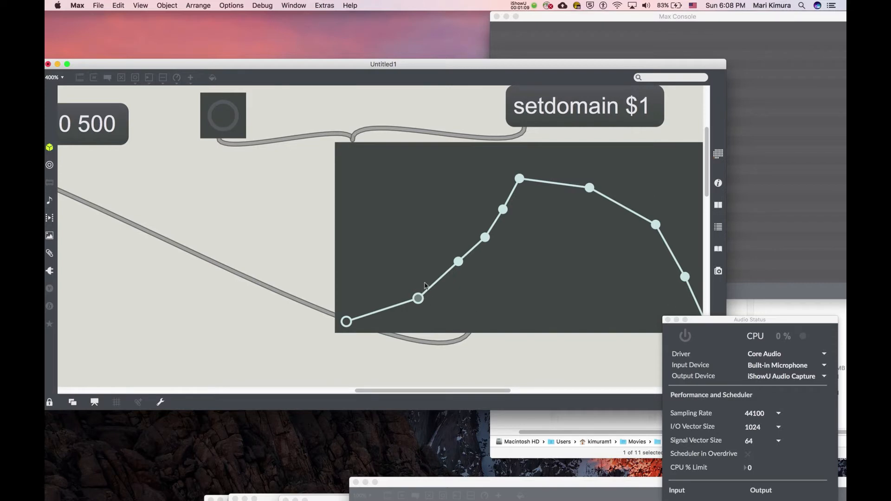
mouse_move(431, 295)
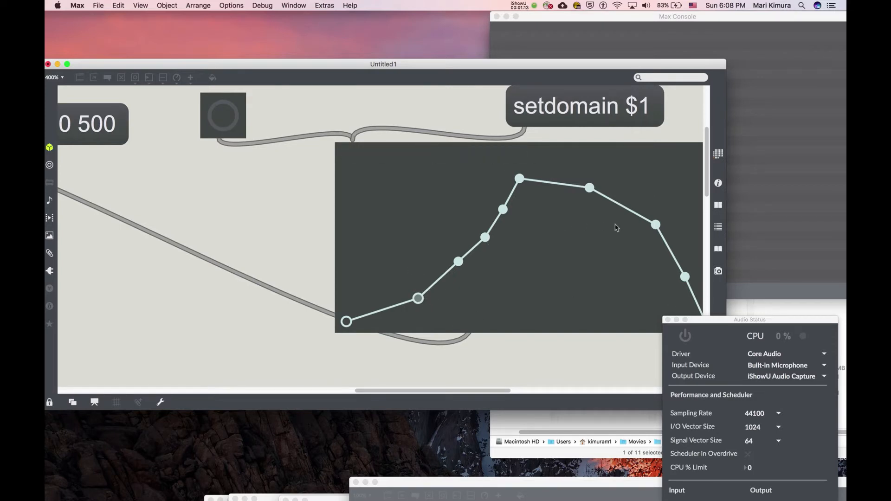
mouse_move(511, 225)
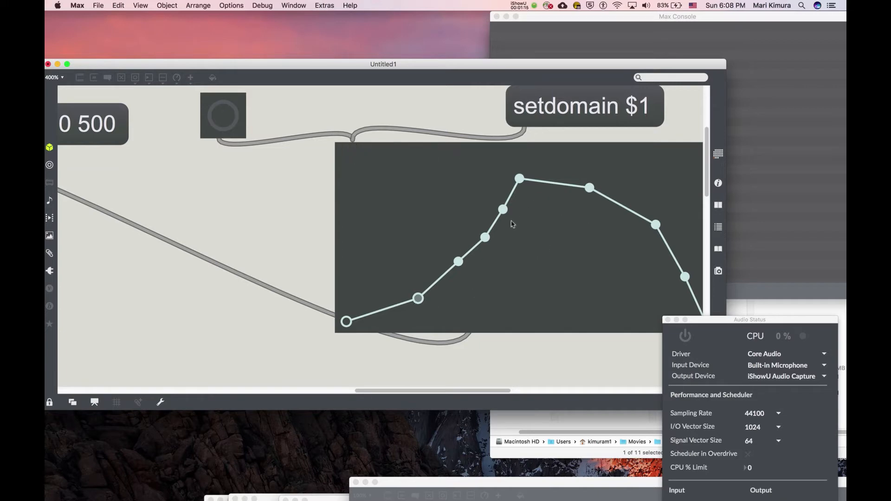
mouse_move(427, 309)
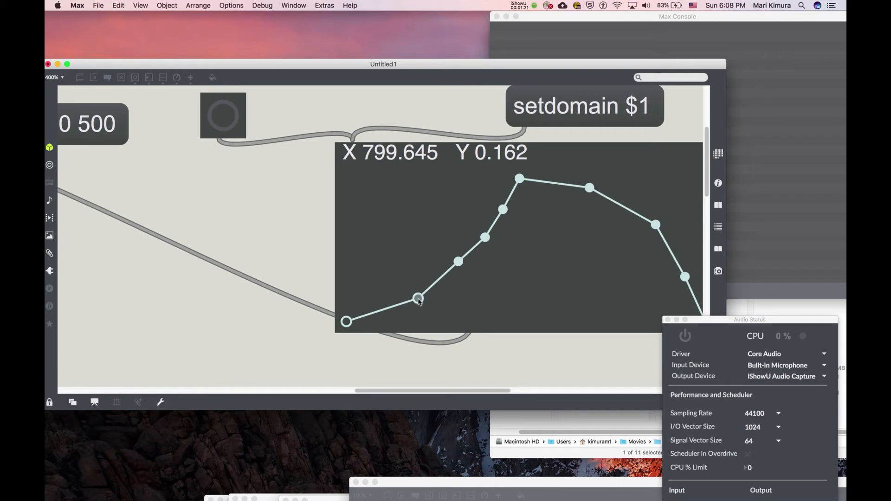
left_click_drag(418, 298, 411, 285)
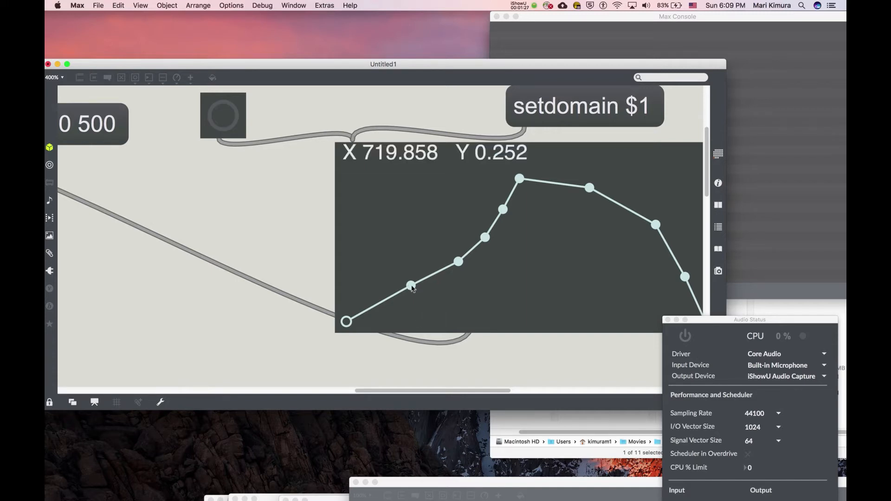
left_click_drag(411, 286, 420, 299)
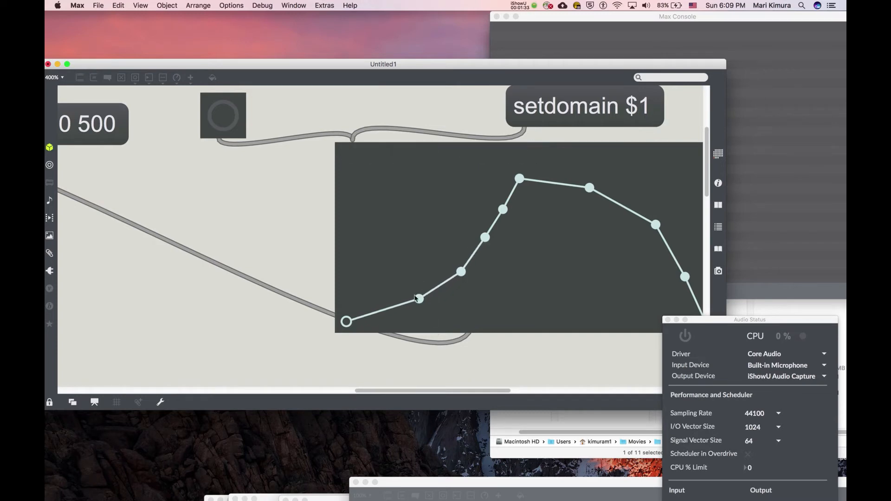
mouse_move(445, 294)
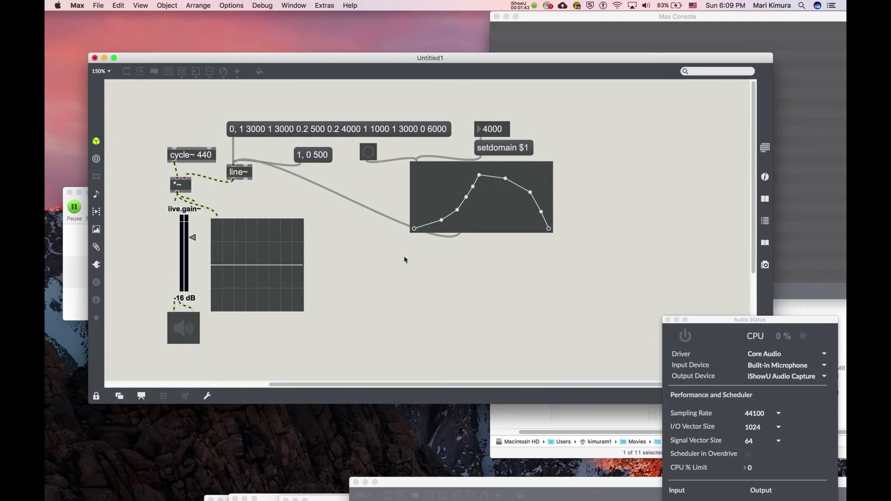
mouse_move(405, 279)
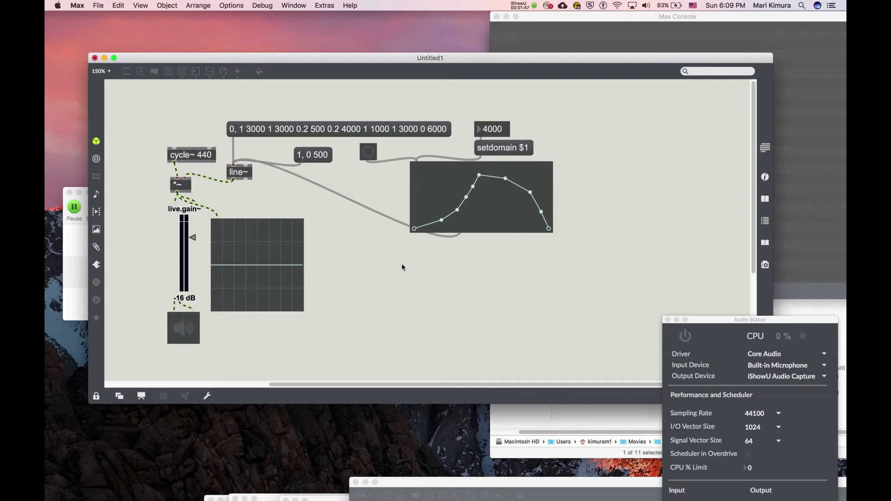
mouse_move(404, 268)
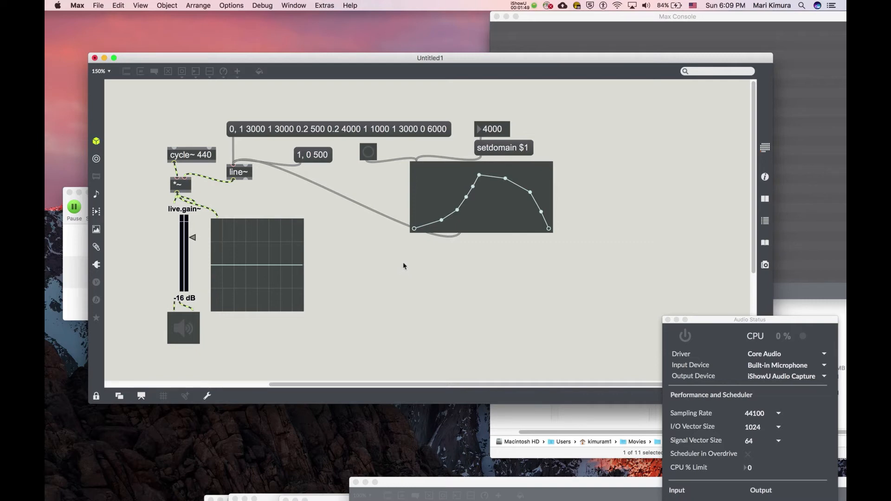
mouse_move(396, 261)
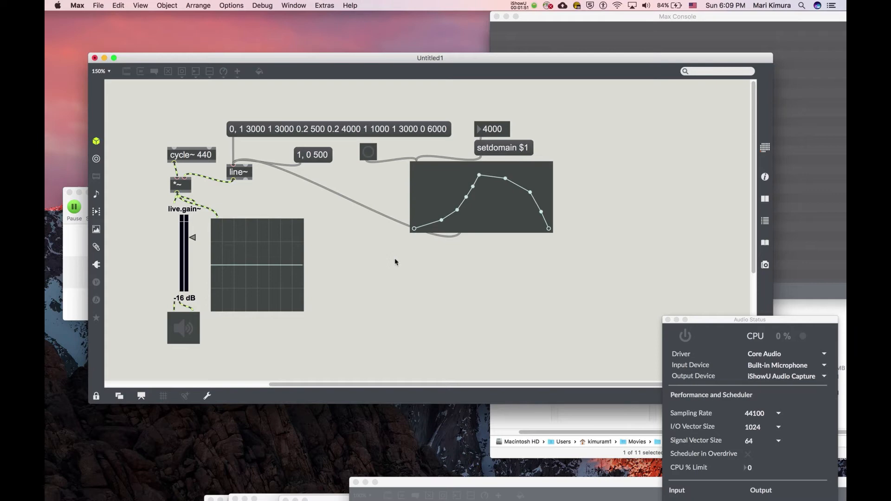
mouse_move(499, 215)
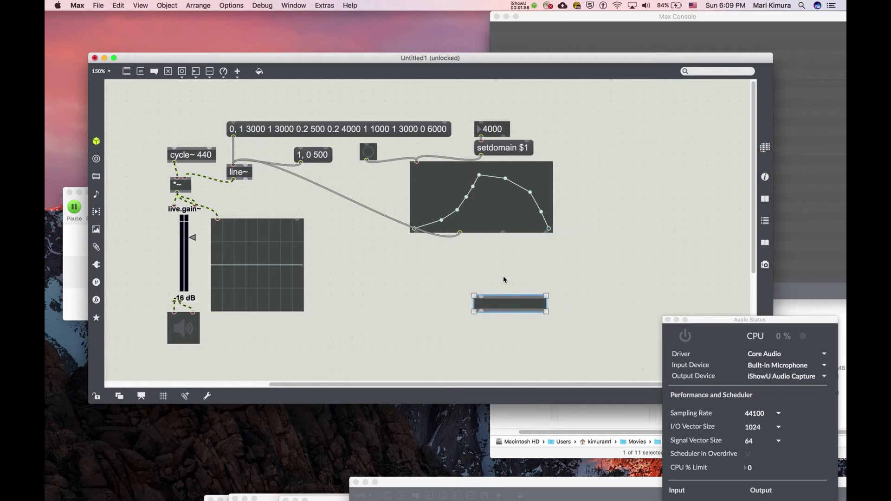
Step: Save the patch to the Desktop under the name 'temp'
key("cmd+s")
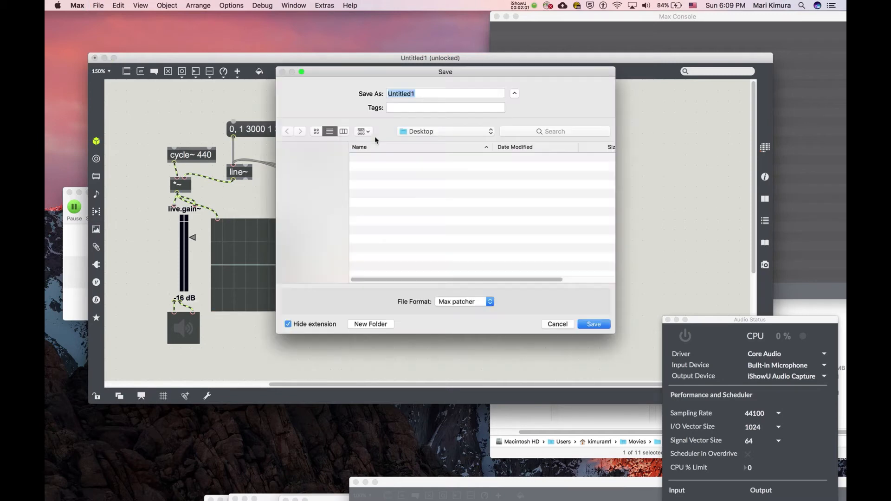
type("temp")
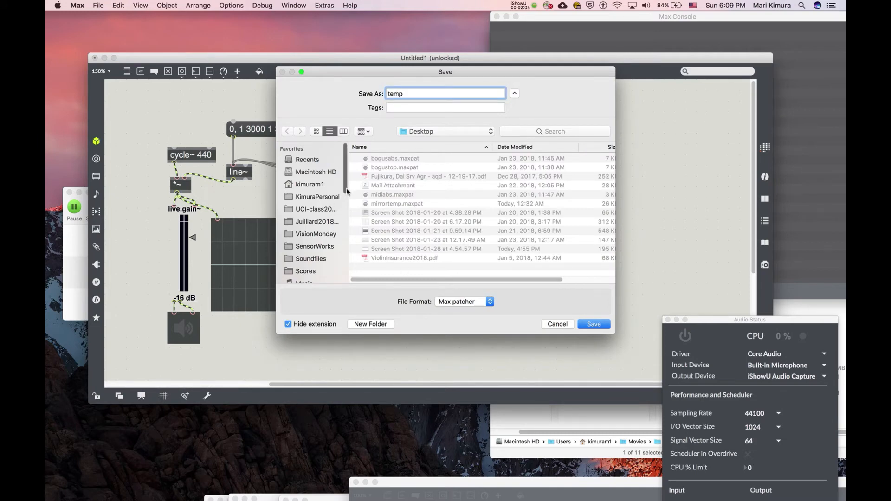
left_click(593, 324)
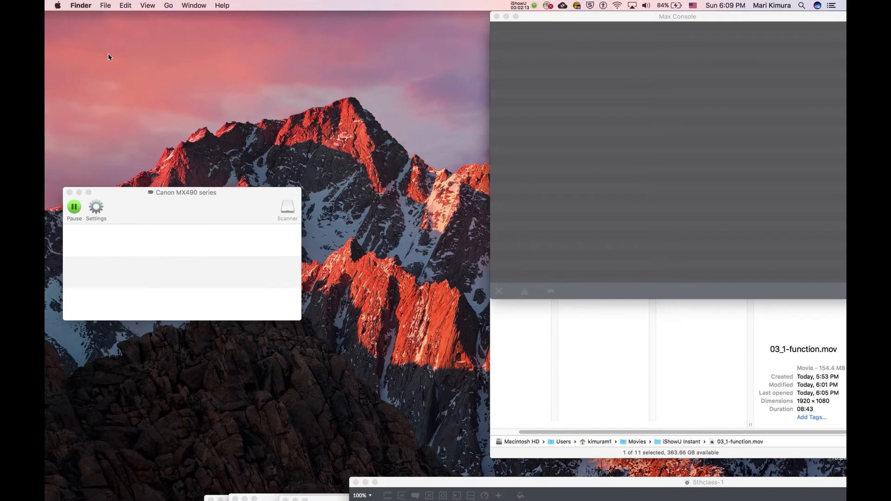
Step: Bring Max forward and reopen temp.maxpat from the recent patchers
left_click(98, 5)
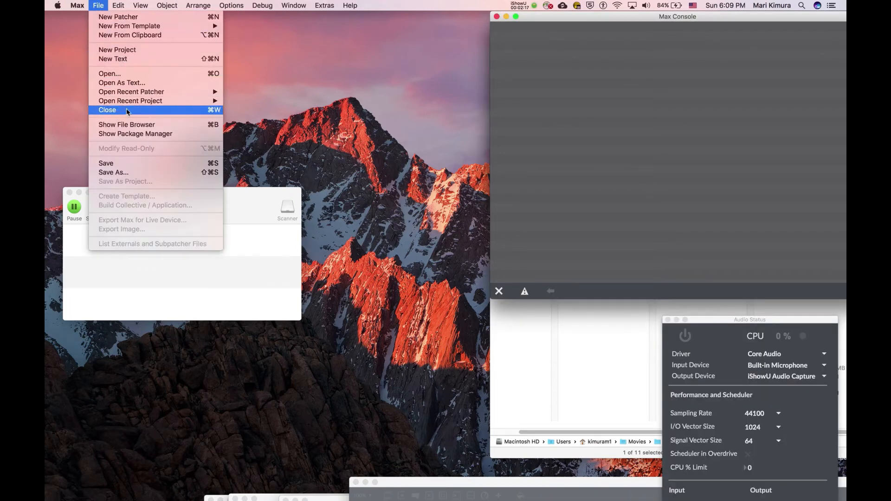
mouse_move(131, 91)
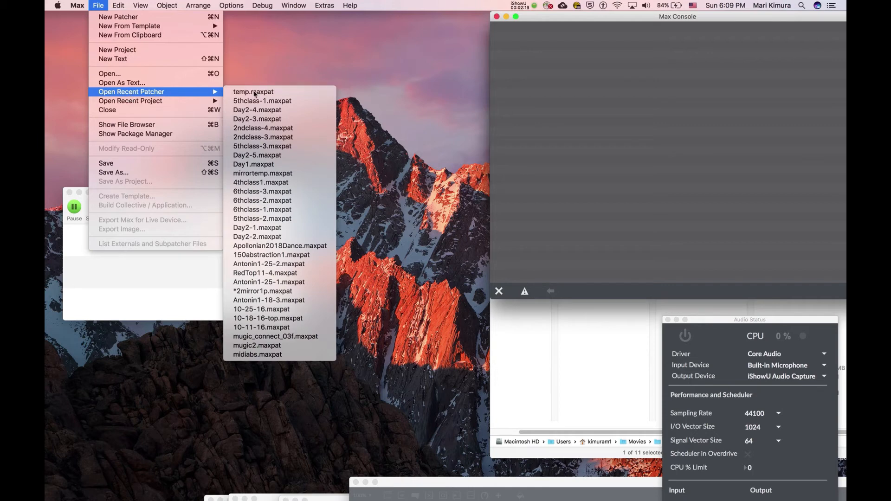
left_click(253, 92)
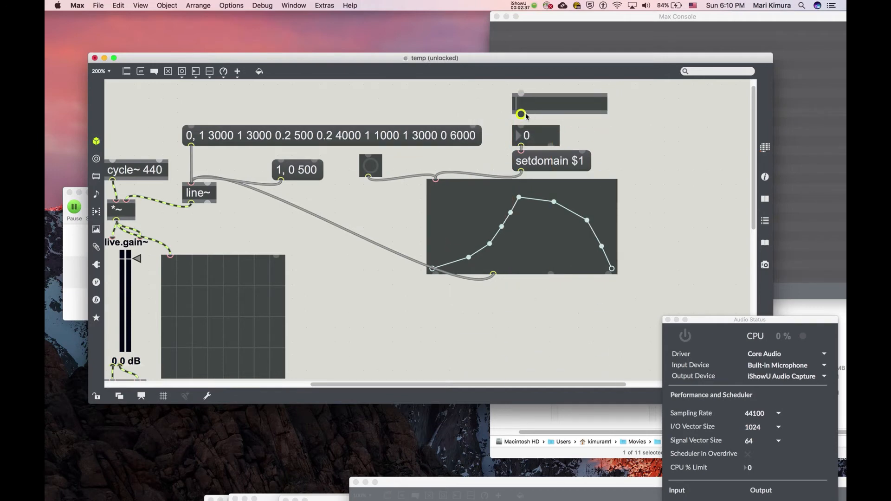
mouse_move(521, 114)
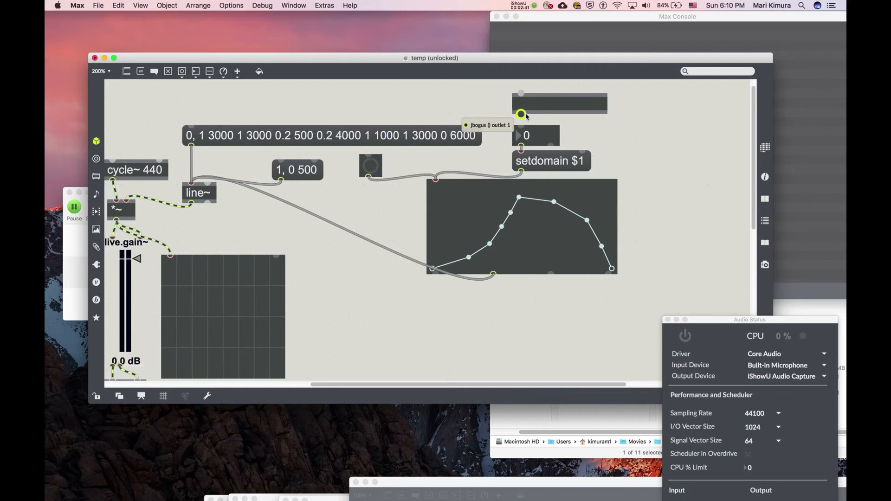
Step: Create a loadbang object and open its help patch
type("loadbang")
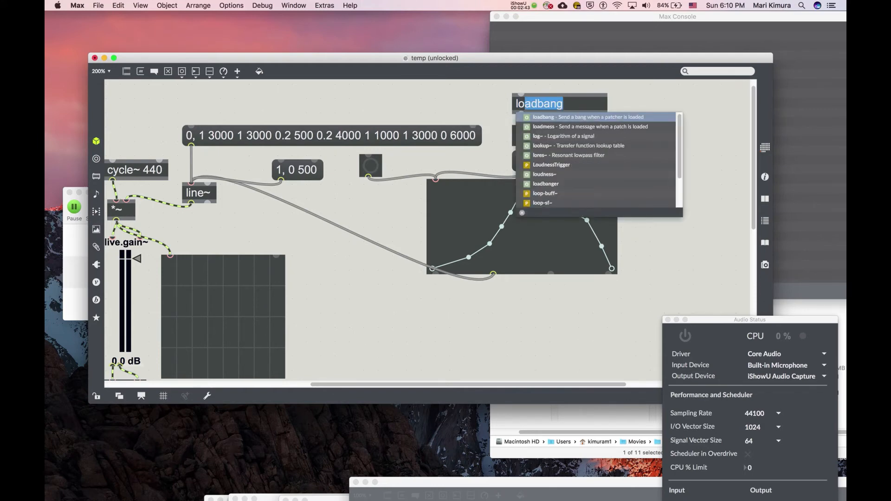
mouse_move(495, 88)
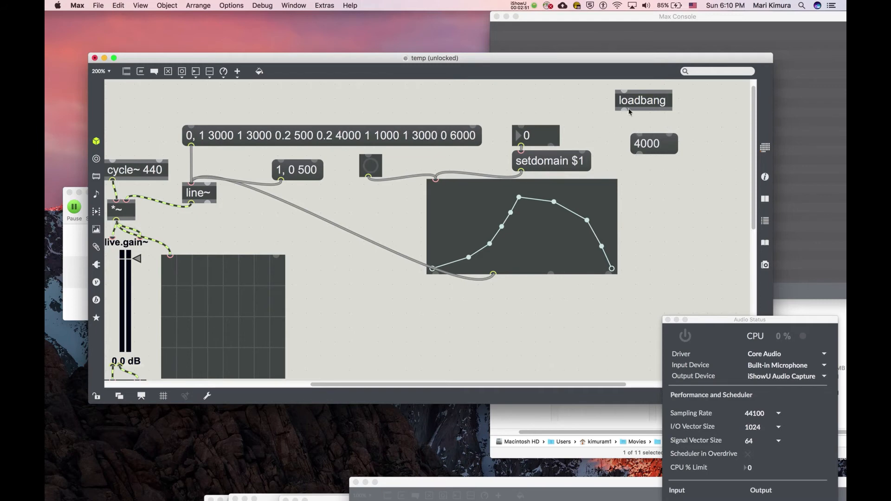
right_click(642, 101)
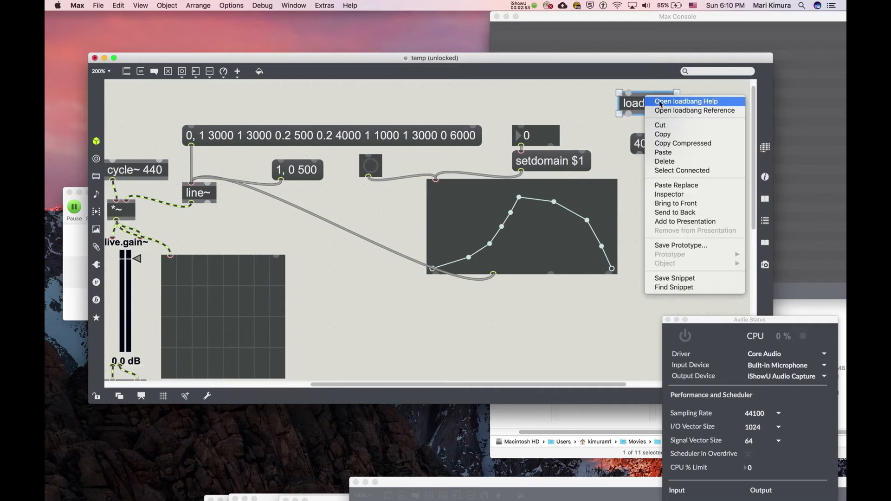
left_click(686, 101)
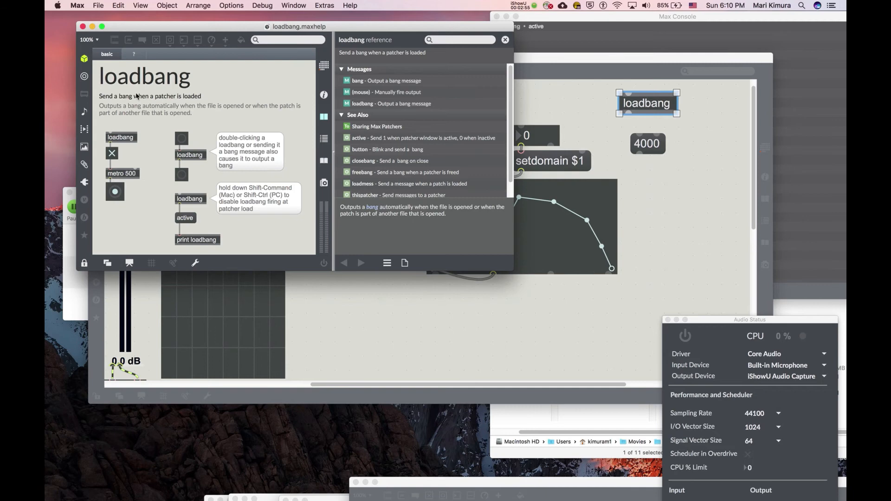
mouse_move(262, 102)
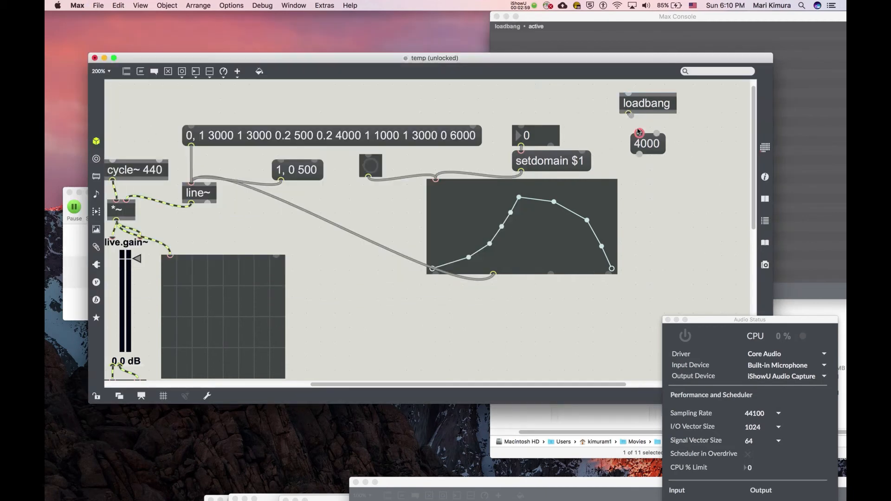
Step: Wire loadbang into the 4000 message and position the message above the number box
left_click(647, 143)
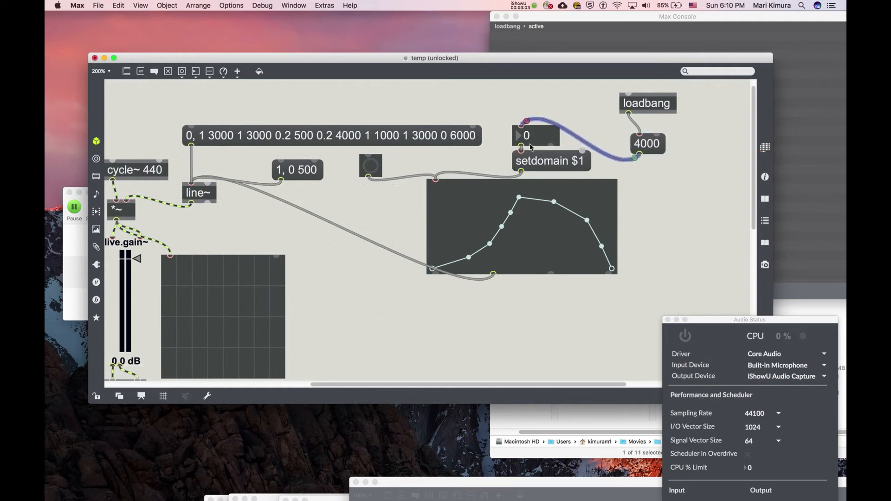
left_click_drag(647, 144, 528, 107)
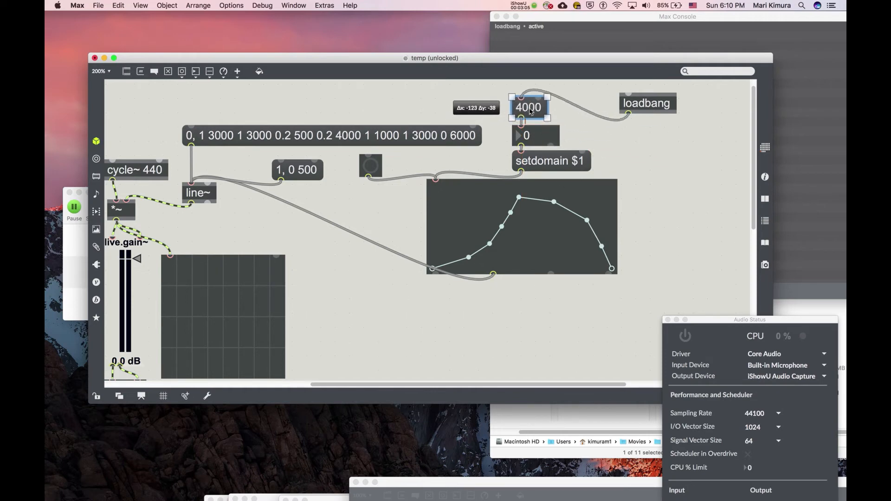
left_click_drag(647, 103, 588, 102)
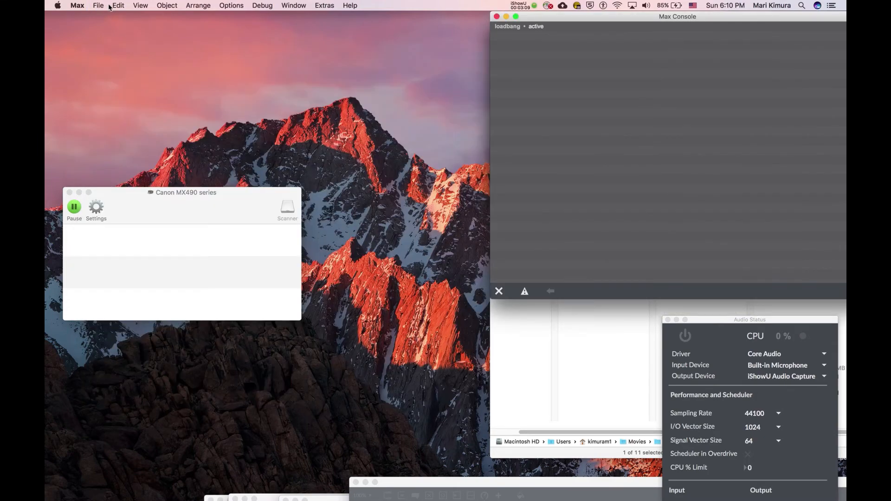
Step: Reopen temp.maxpat, unlock it, and enlarge the view to 150%
left_click(98, 5)
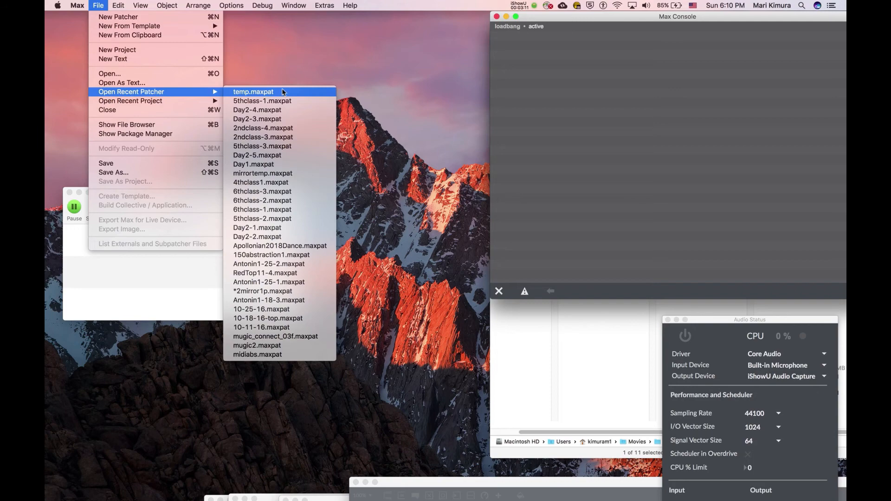
left_click(254, 92)
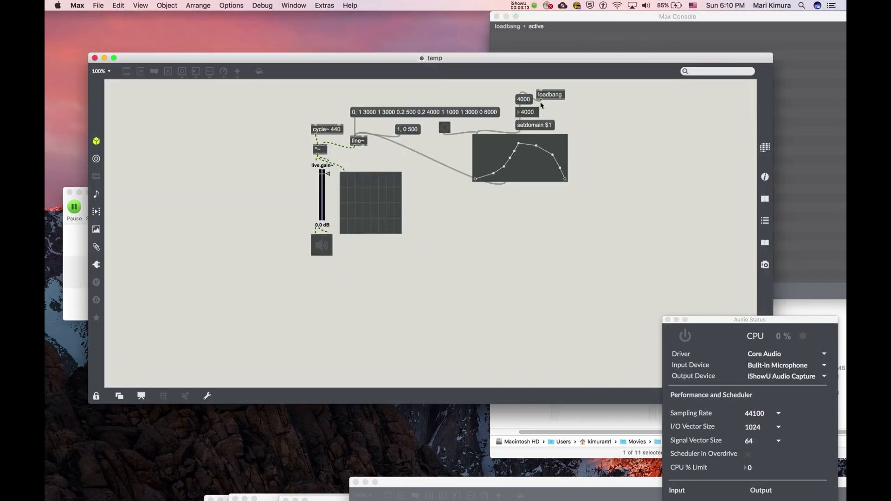
left_click(96, 396)
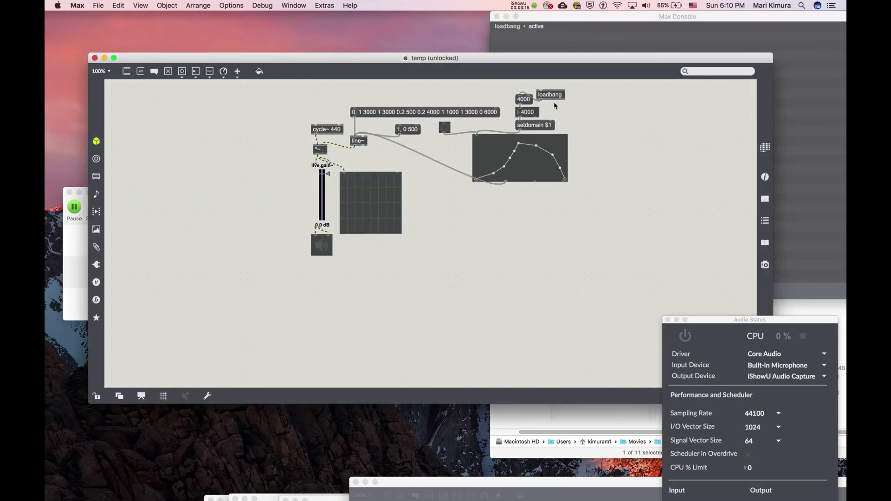
left_click(98, 70)
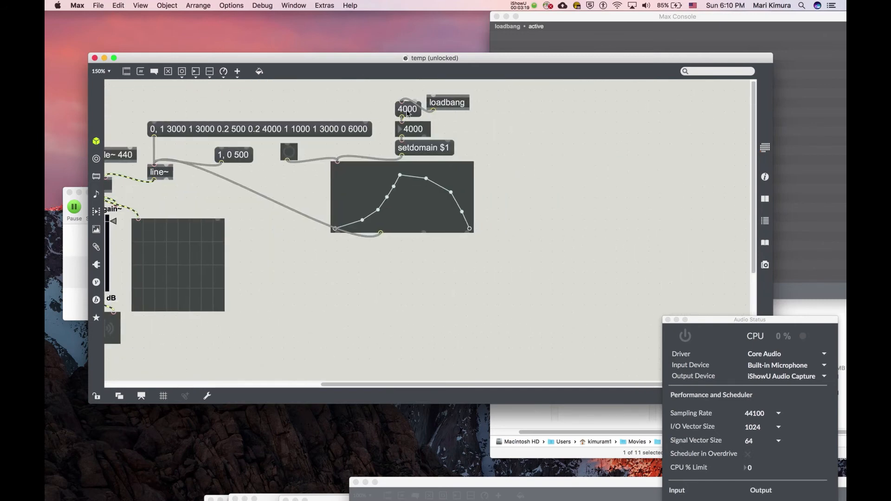
Step: Select the 4000 message and retype loadbang as loadmess 4000
left_click(407, 108)
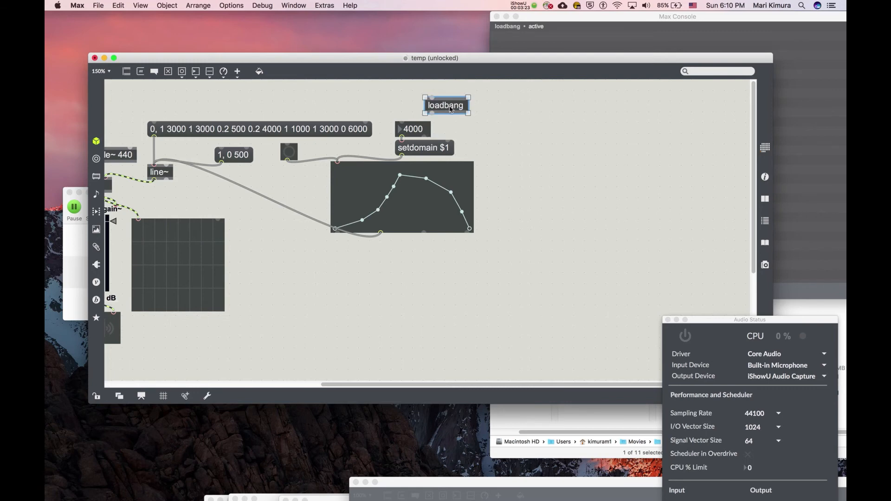
double_click(446, 105)
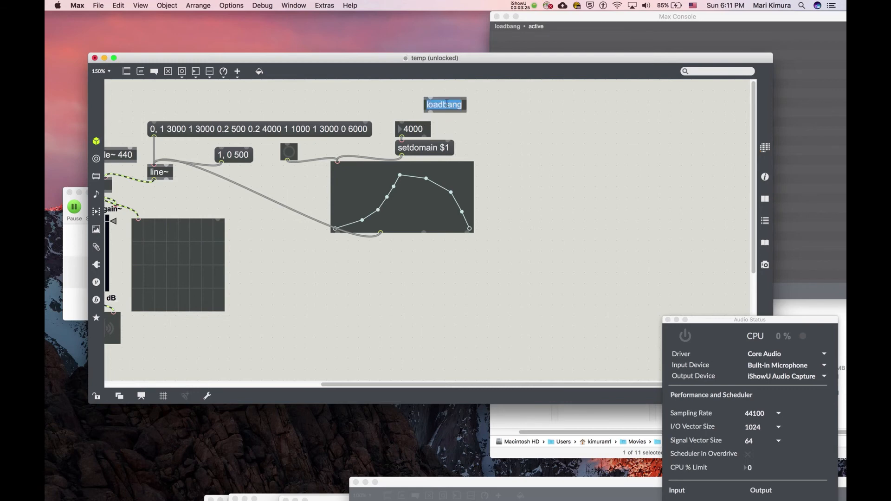
type("loadmess 4")
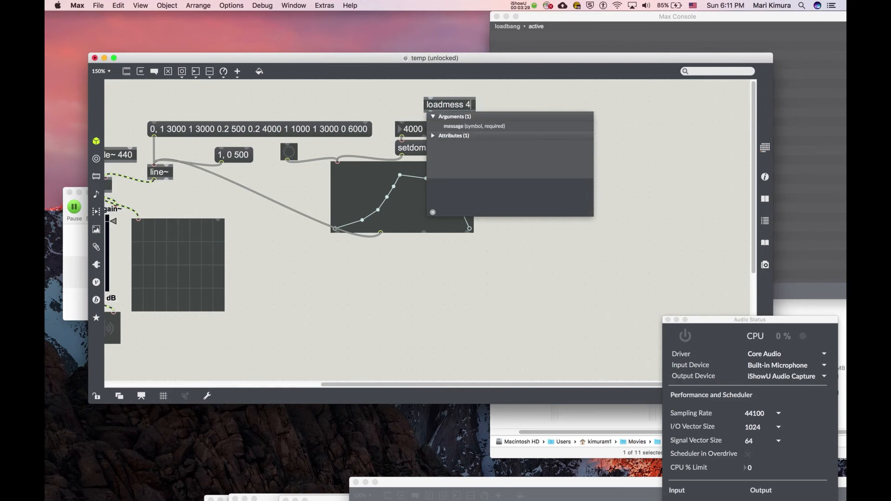
type("000")
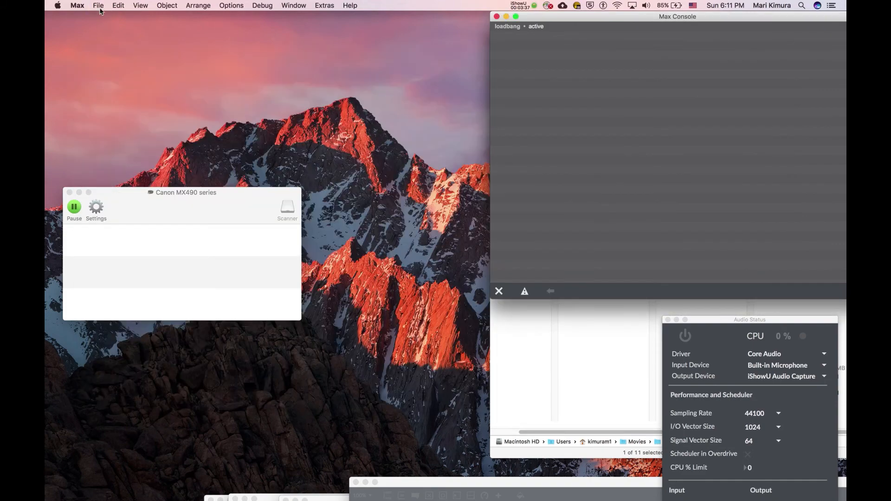
Step: Reopen temp.maxpat, set live.gain~ to -16 dB, and duplicate loadmess 4000 beside it
left_click(98, 5)
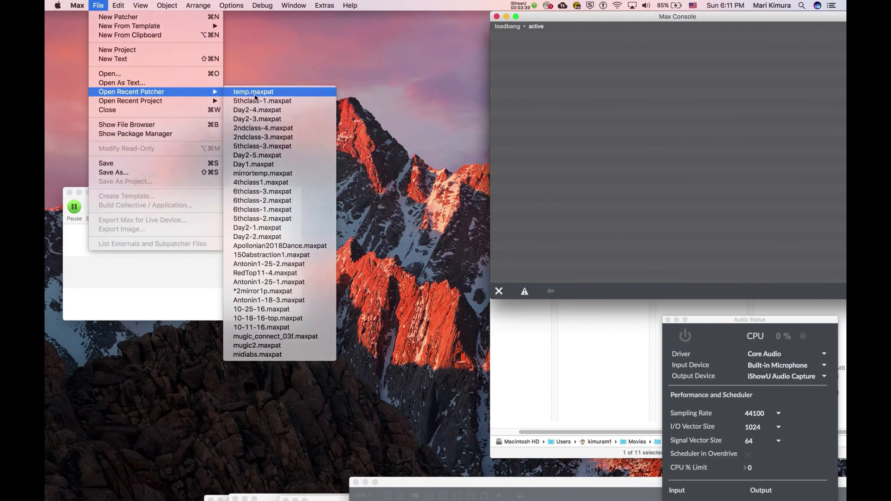
left_click(253, 92)
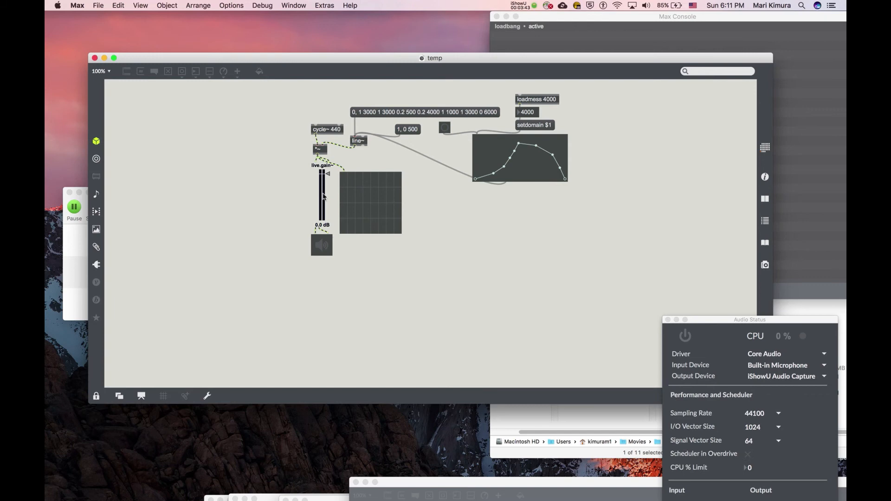
left_click_drag(321, 168, 321, 196)
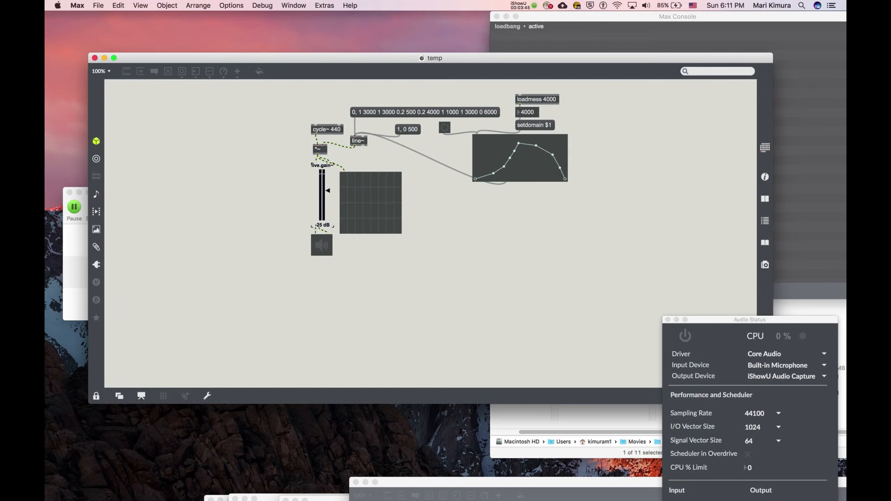
left_click_drag(328, 190, 327, 185)
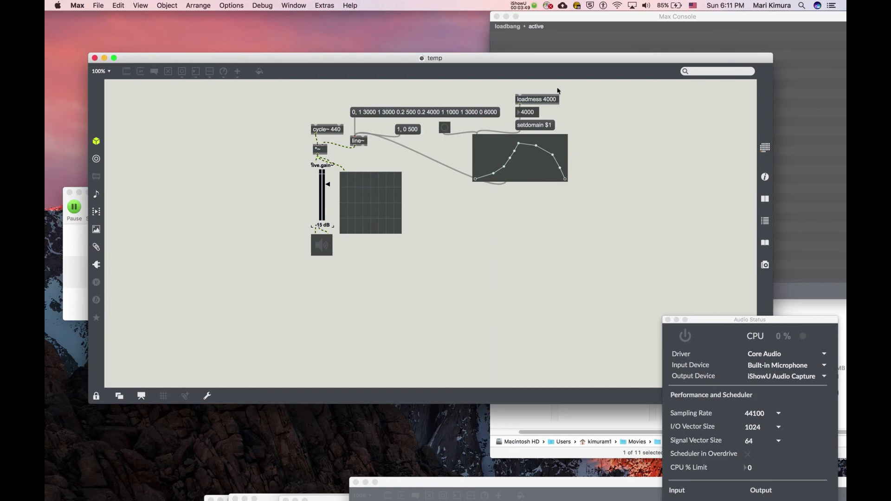
left_click_drag(536, 99, 542, 111)
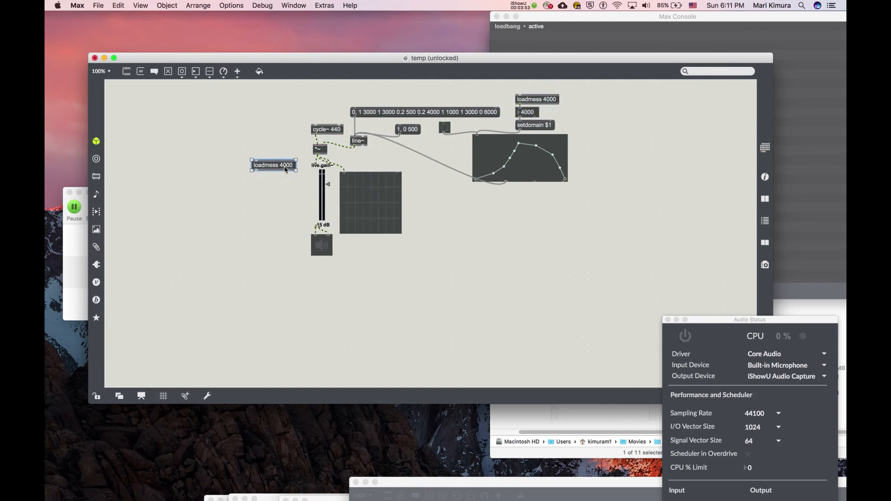
Step: Change the copied object's argument to make loadmess -16, then bring up the file menu
double_click(287, 165)
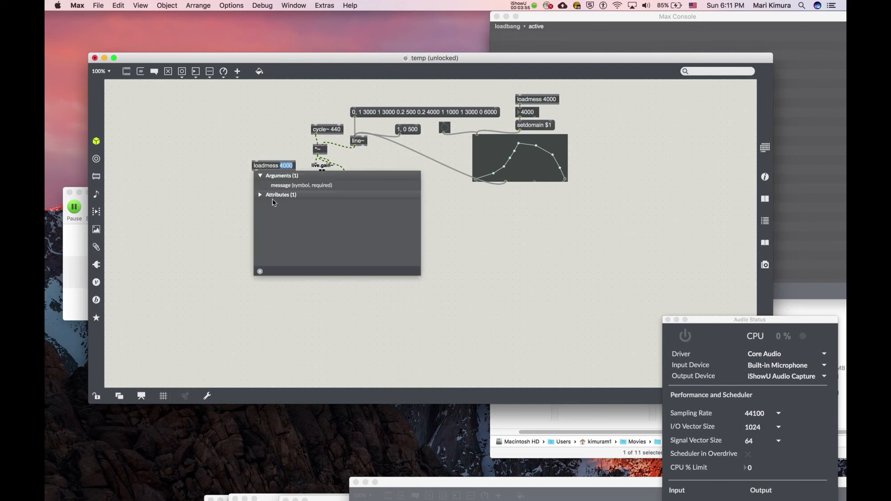
type("-16")
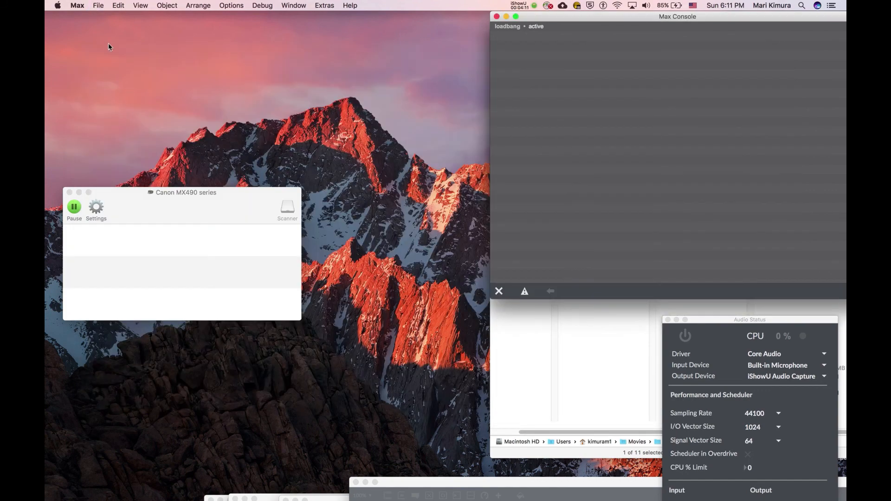
left_click(98, 5)
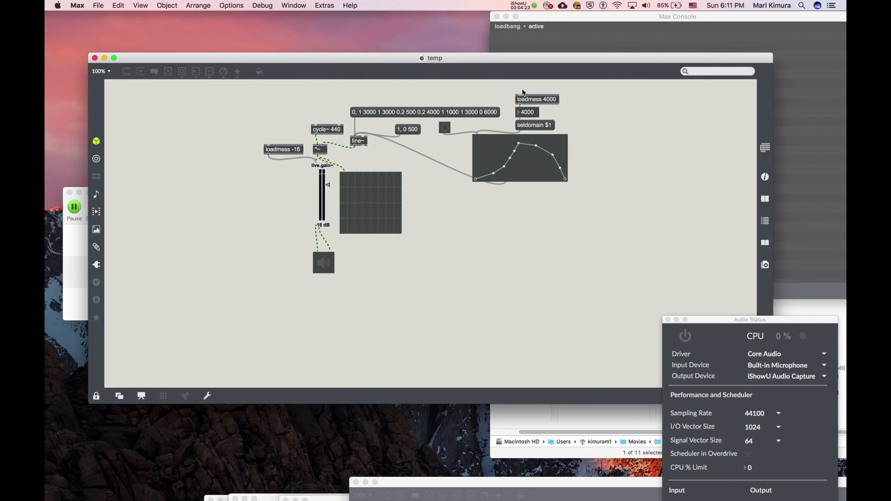
mouse_move(256, 243)
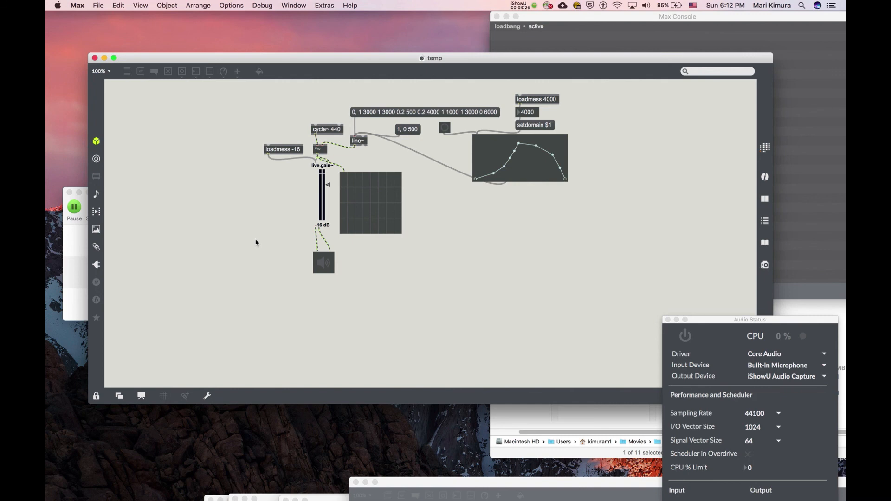
mouse_move(403, 150)
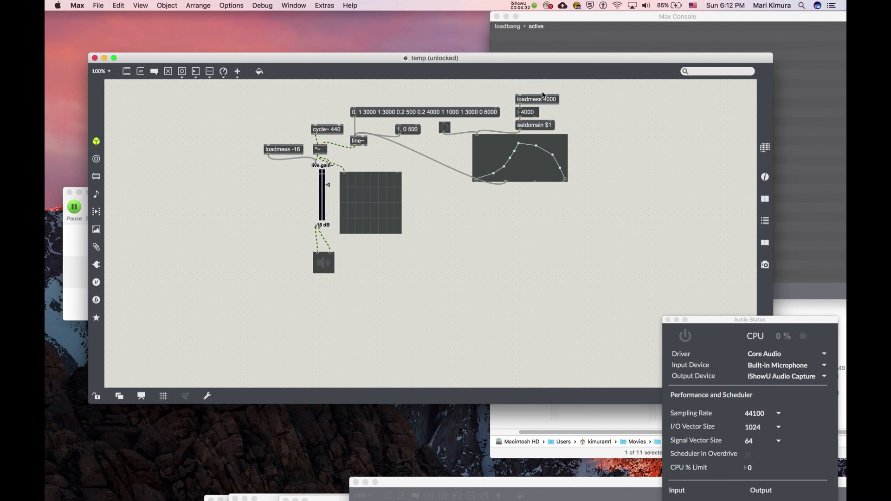
mouse_move(533, 94)
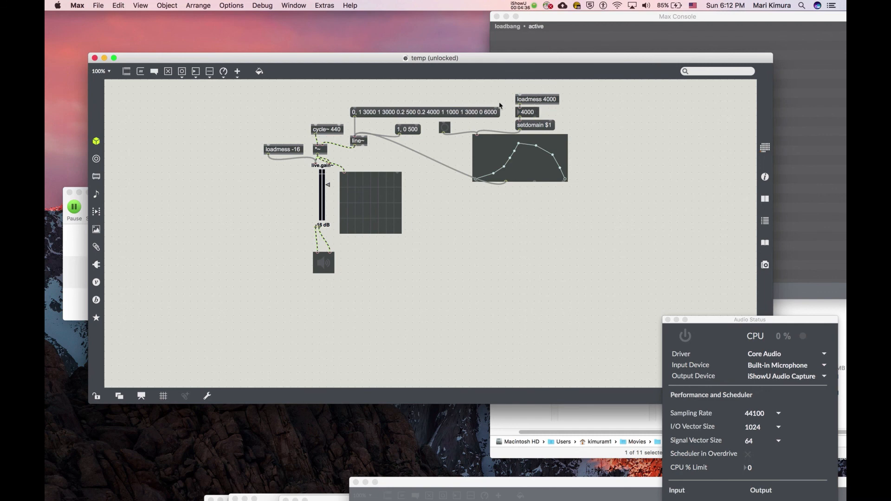
mouse_move(468, 162)
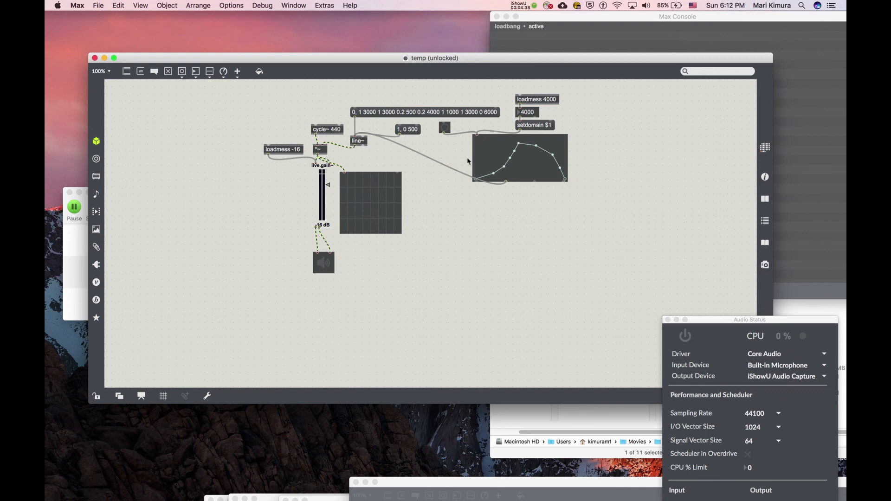
mouse_move(446, 223)
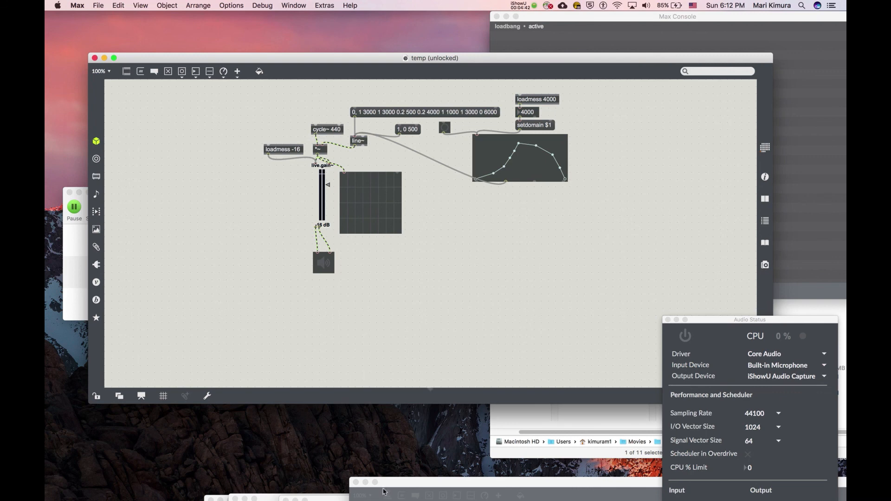
mouse_move(335, 386)
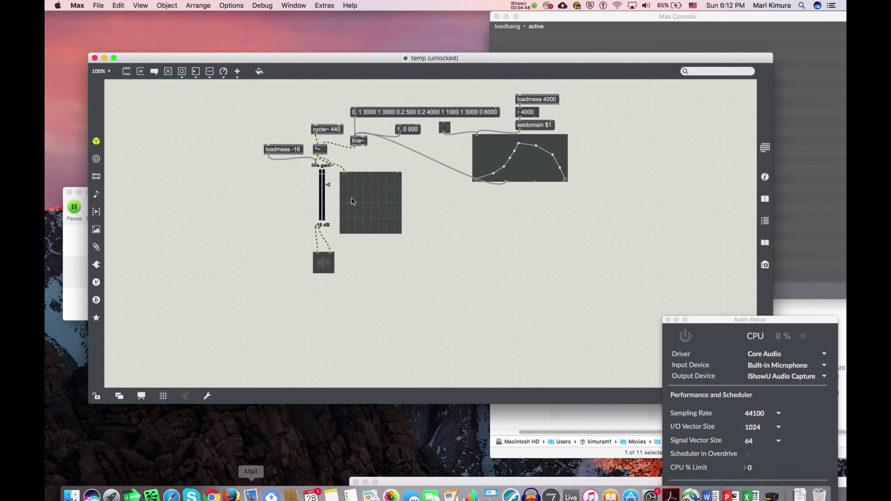
left_click(523, 6)
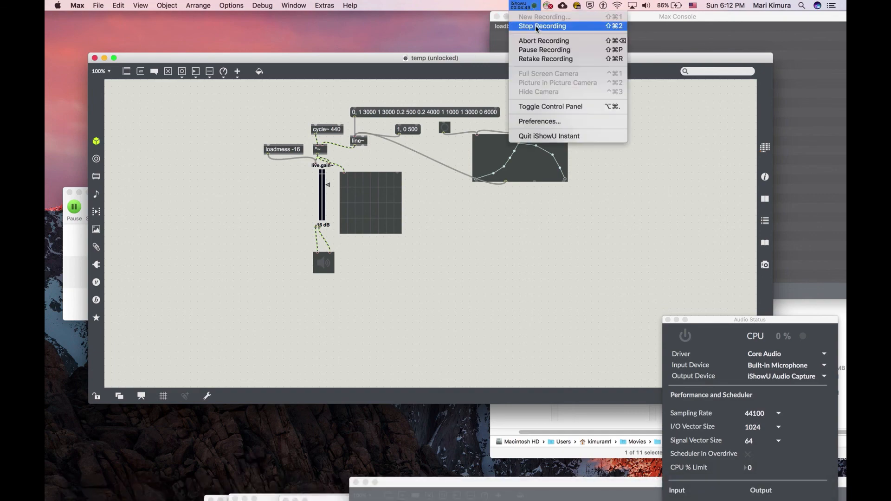